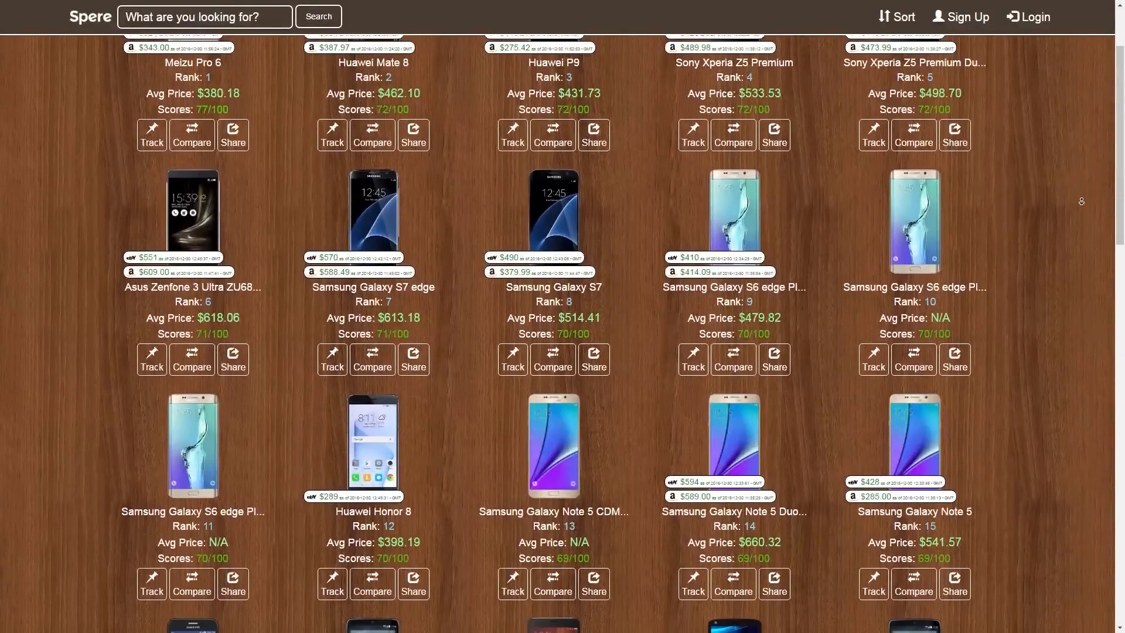
Scroll the Spere ranking down to phones 16–20, such as Xiaomi Redmi Pro and Droid Turbo.
{"action": "scroll", "scroll_direction": "down", "scroll_amount": 3}
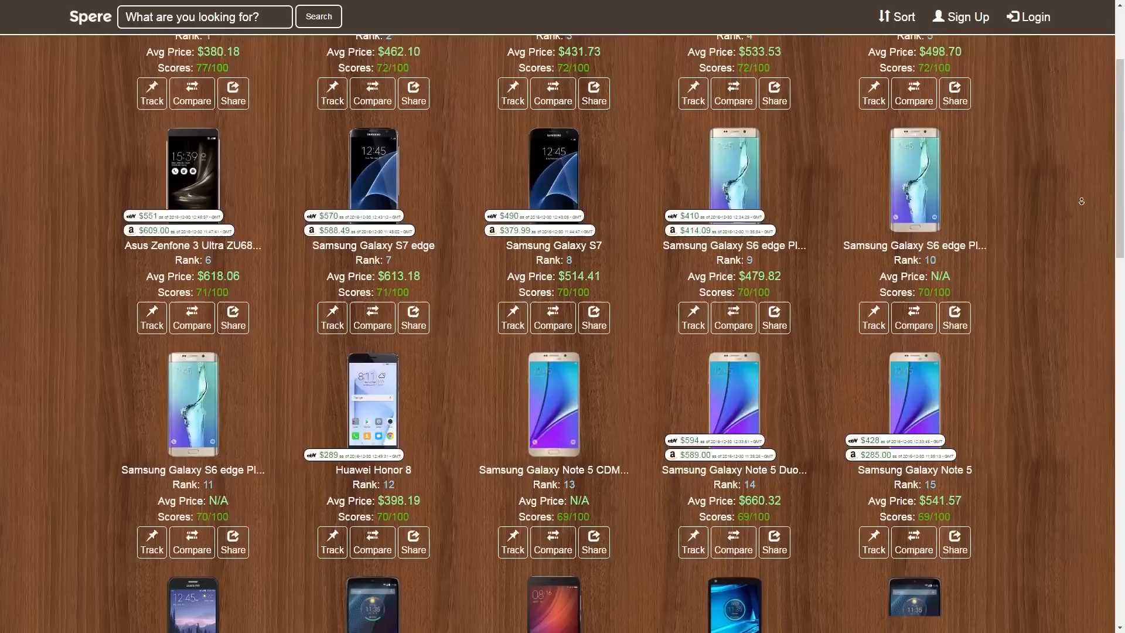
{"action": "scroll", "scroll_direction": "down", "scroll_amount": 3}
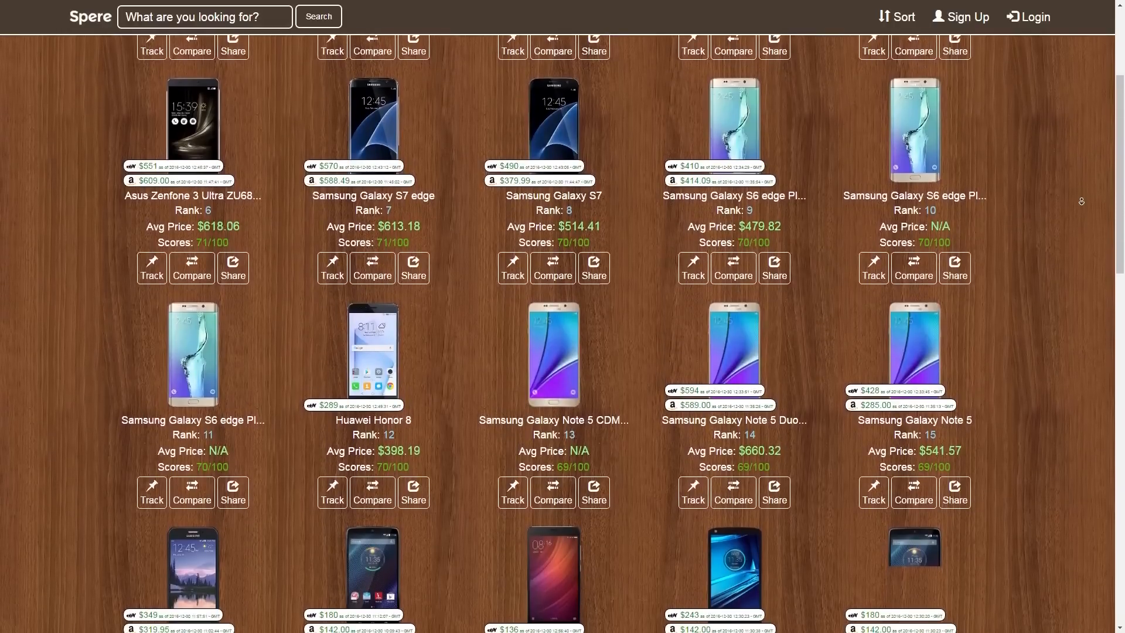
{"action": "scroll", "scroll_direction": "down", "scroll_amount": 3}
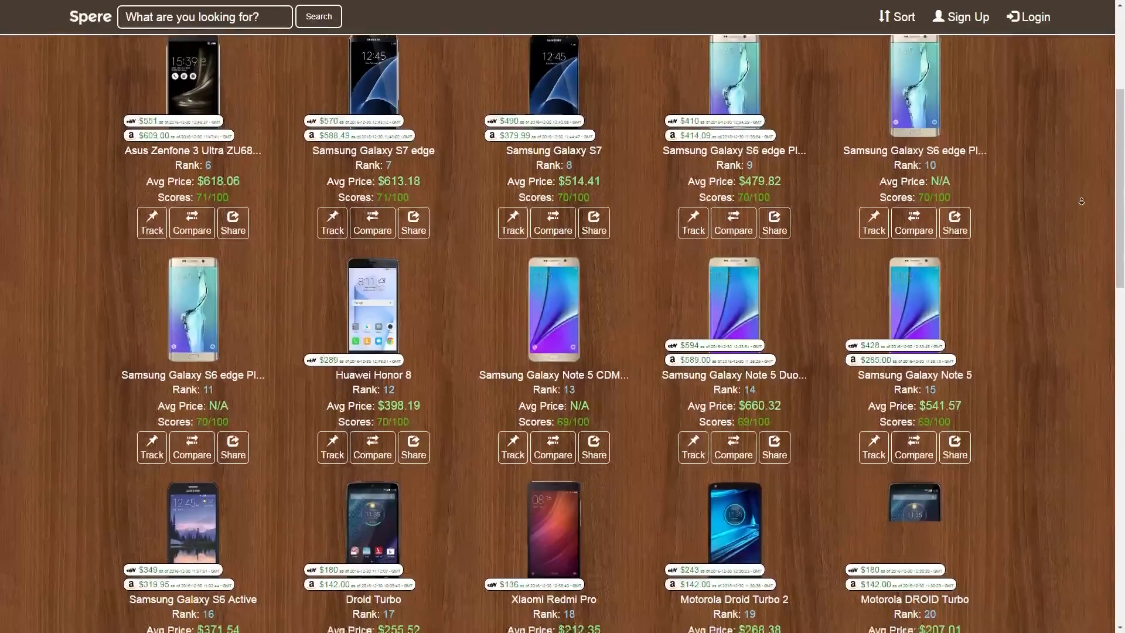
{"action": "scroll", "scroll_direction": "down", "scroll_amount": 3}
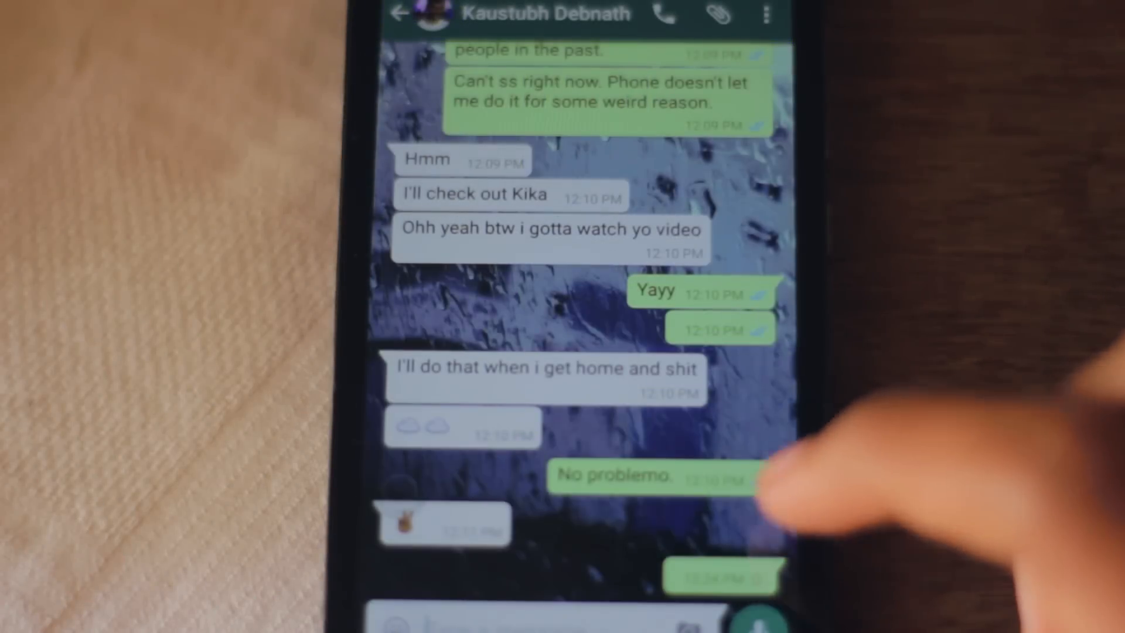
Scroll the WhatsApp chat back to today's blank message and its replies.
{"action": "scroll", "scroll_direction": "down", "scroll_amount": 3}
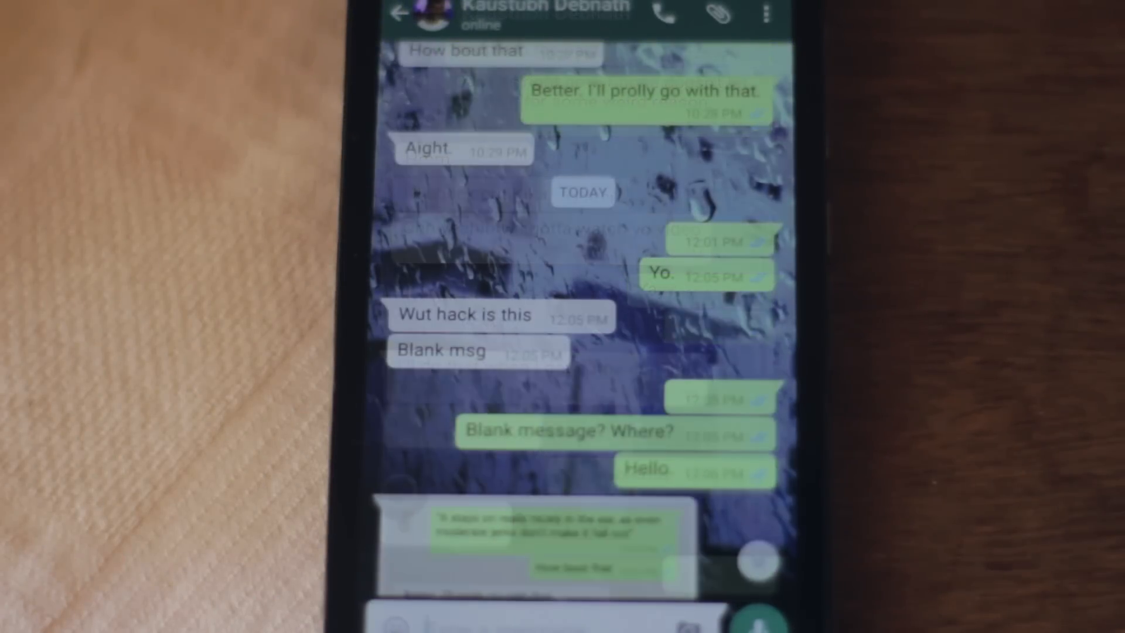
{"action": "scroll", "scroll_direction": "up", "scroll_amount": 3}
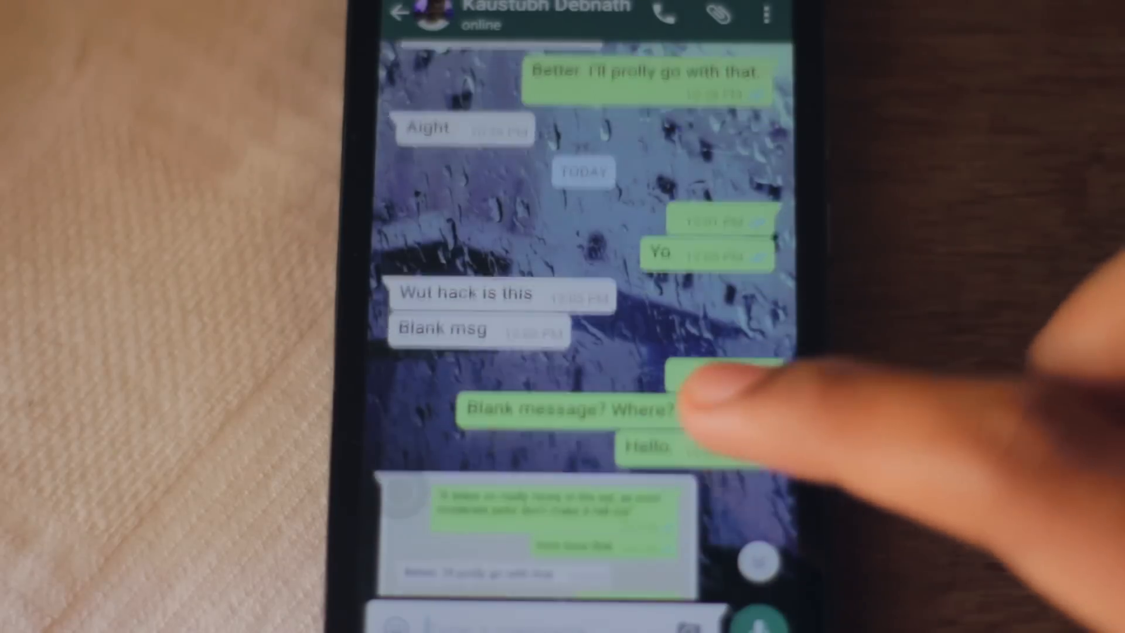
{"action": "scroll", "scroll_direction": "down", "scroll_amount": 3}
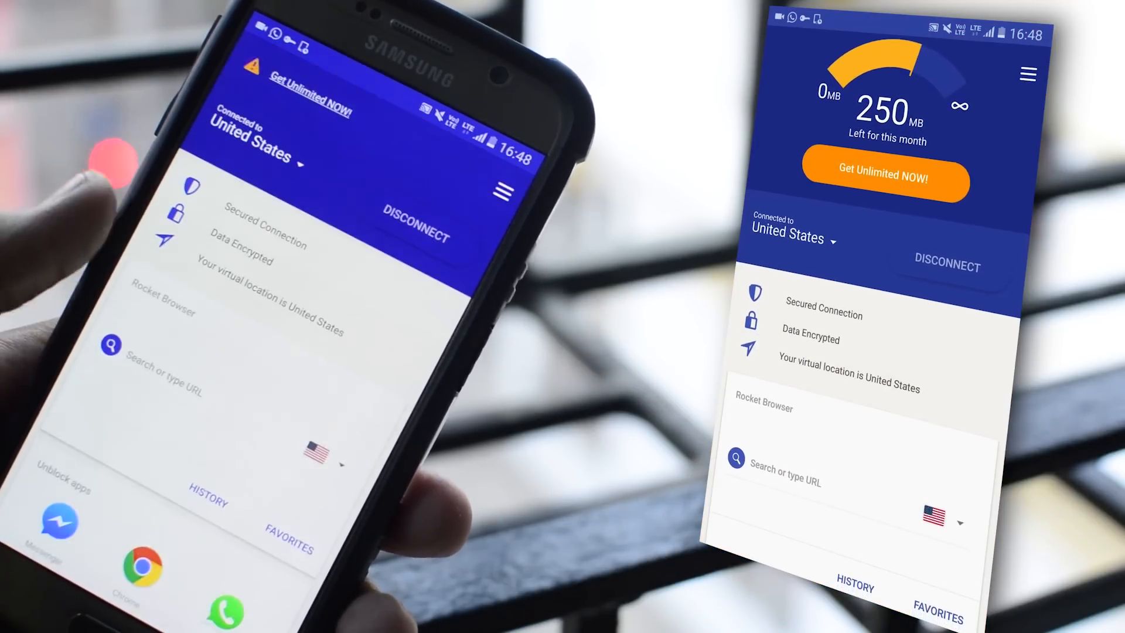
Scroll down the connected Rocket VPN screen toward the unblock-apps list.
{"action": "scroll", "scroll_direction": "down", "scroll_amount": 3}
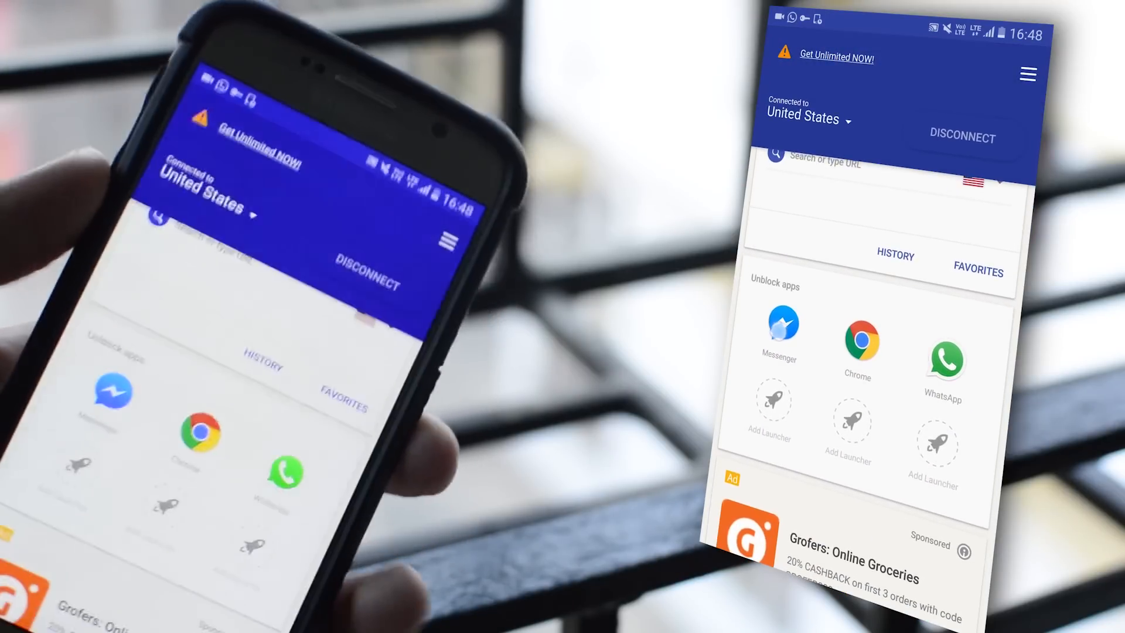
Open Rocket VPN's Change Location list of seven countries from the United States dropdown.
{"action": "left_click", "coordinate": [802, 118]}
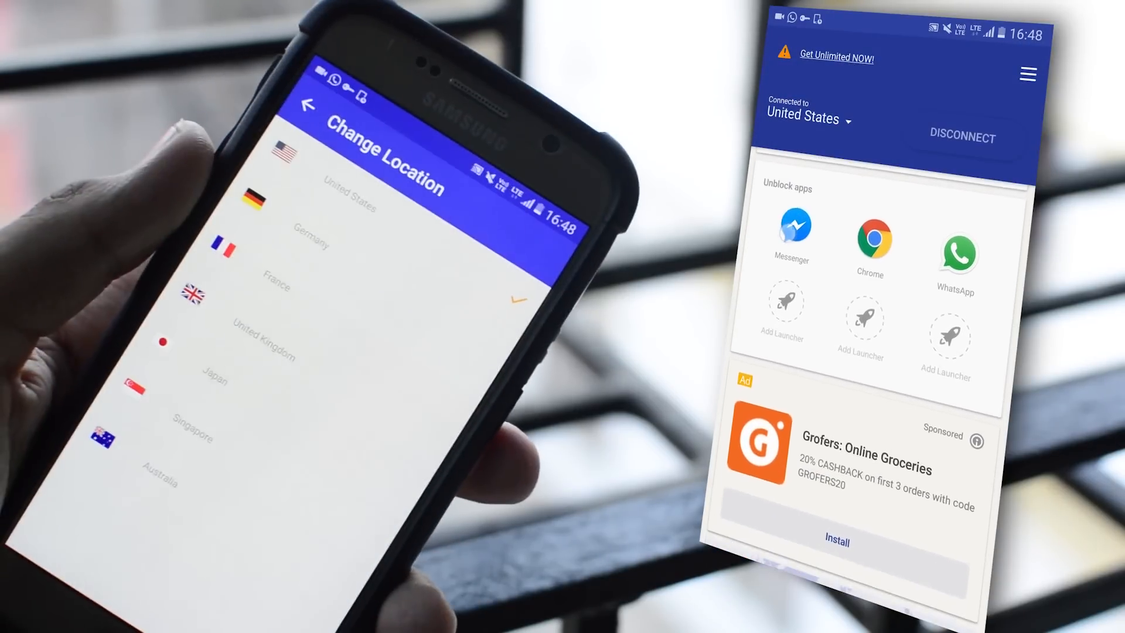
{"action": "scroll", "scroll_direction": "down", "scroll_amount": 3}
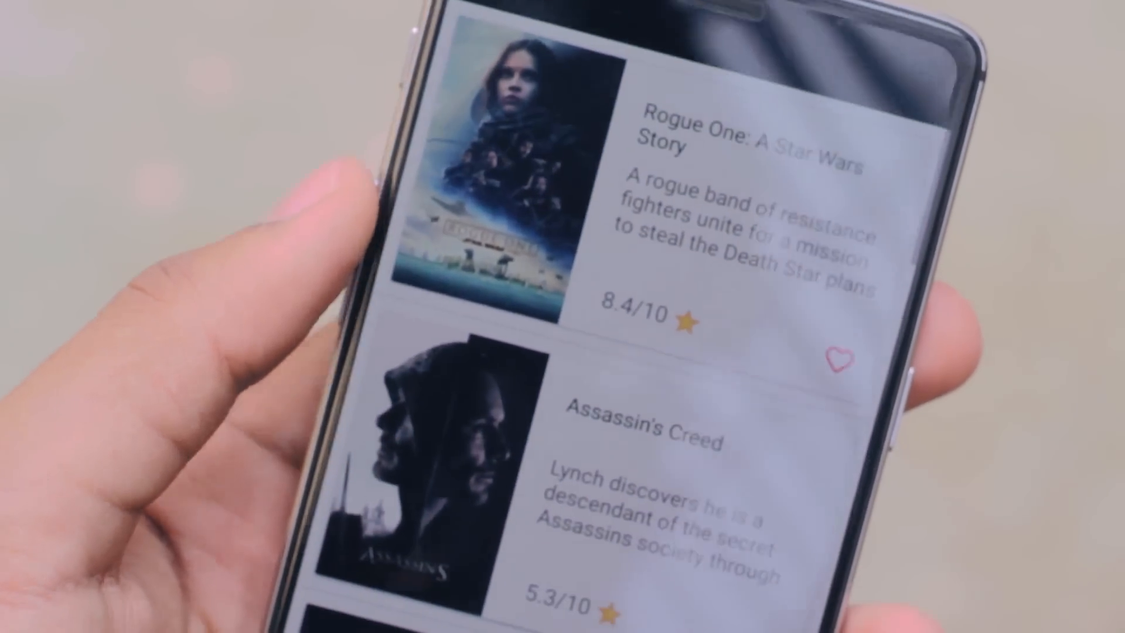
Scroll FilmSquare's Assassin's Creed page to its 5.3/10 ratings and overview.
{"action": "scroll", "scroll_direction": "up", "scroll_amount": 3}
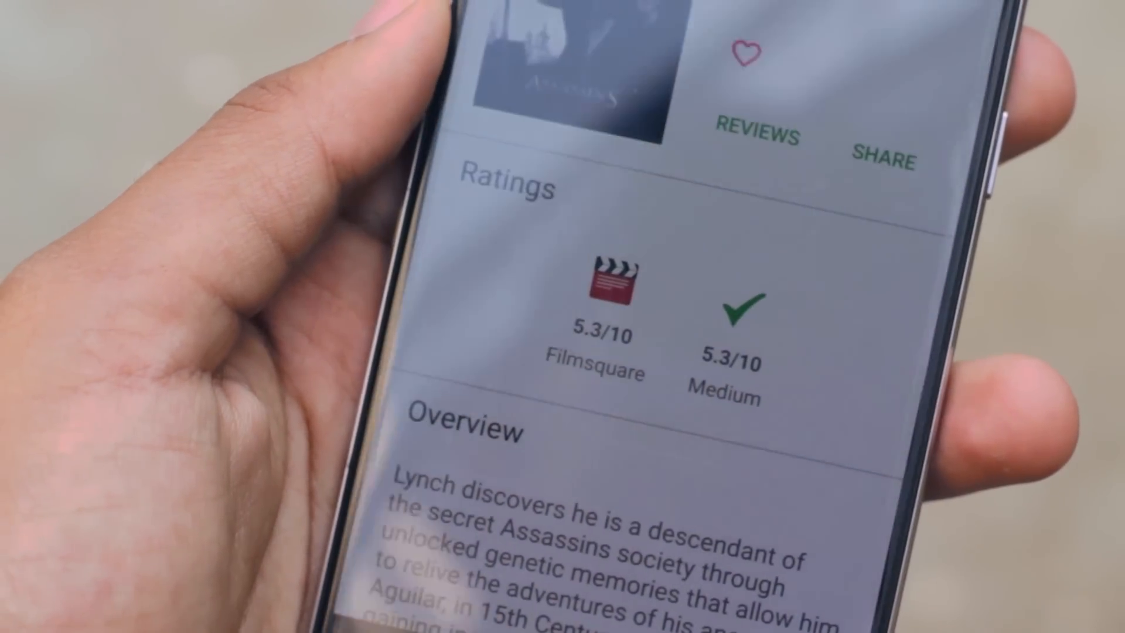
{"action": "scroll", "scroll_direction": "down", "scroll_amount": 3}
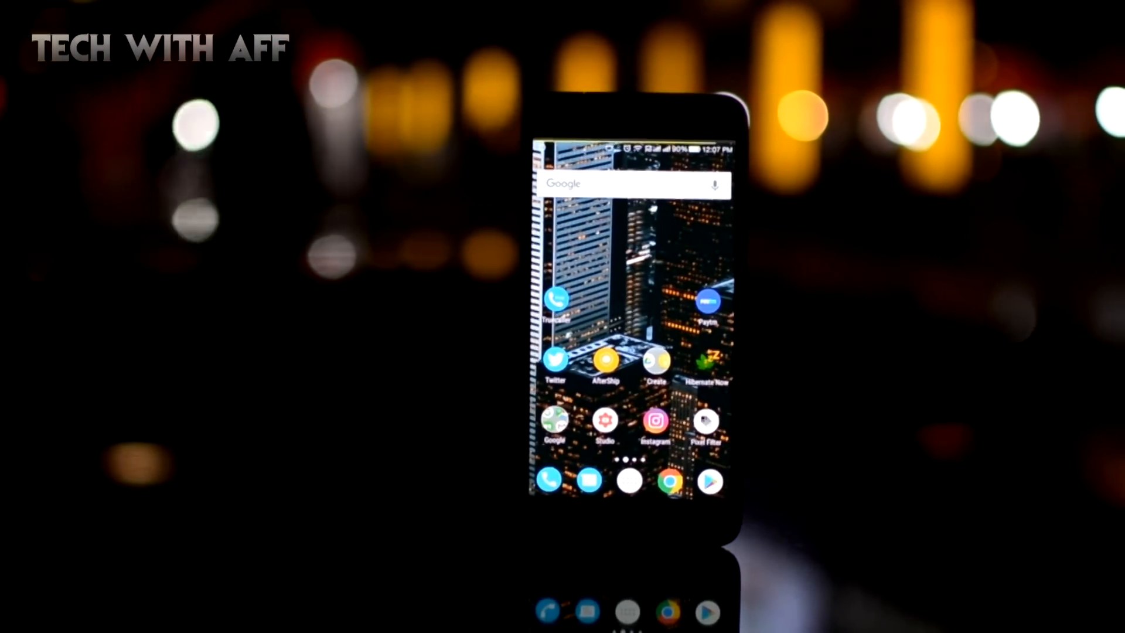
Launch Pixel Filter, enable the filter and raise the pixel pattern from 50% to 75%.
{"action": "left_click", "coordinate": [705, 421]}
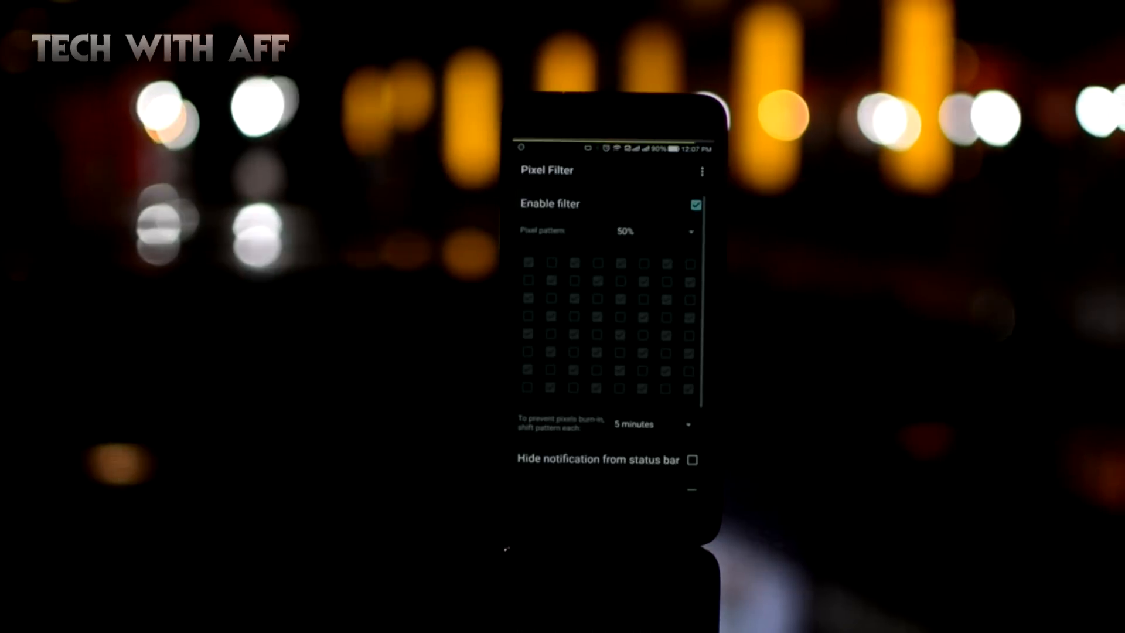
{"action": "scroll", "scroll_direction": "down", "scroll_amount": 3}
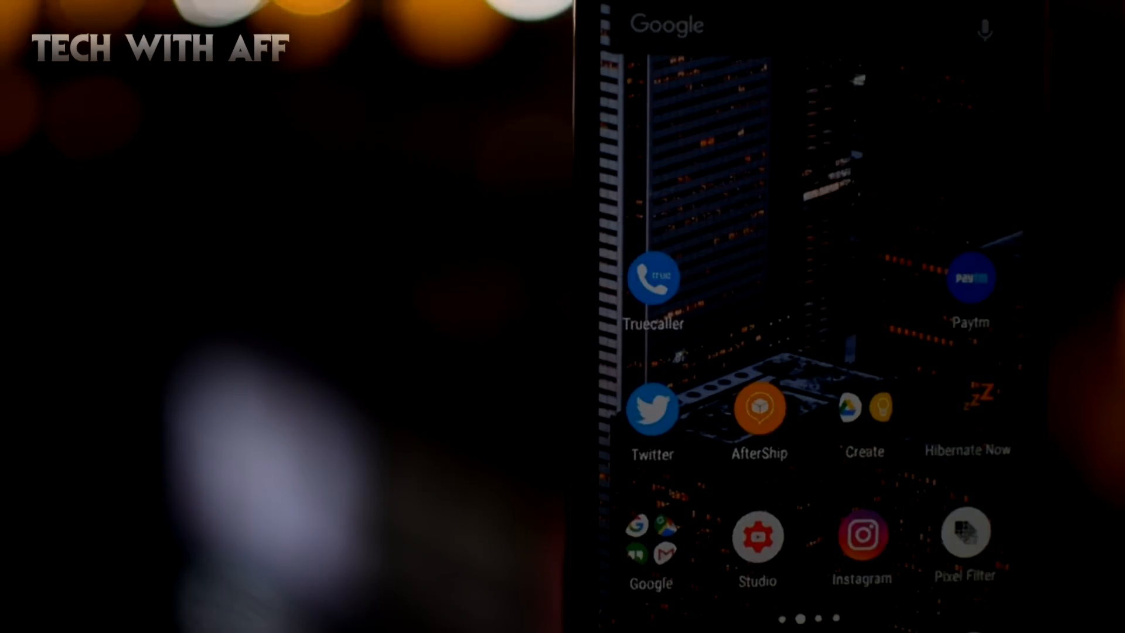
{"action": "left_click", "coordinate": [965, 534]}
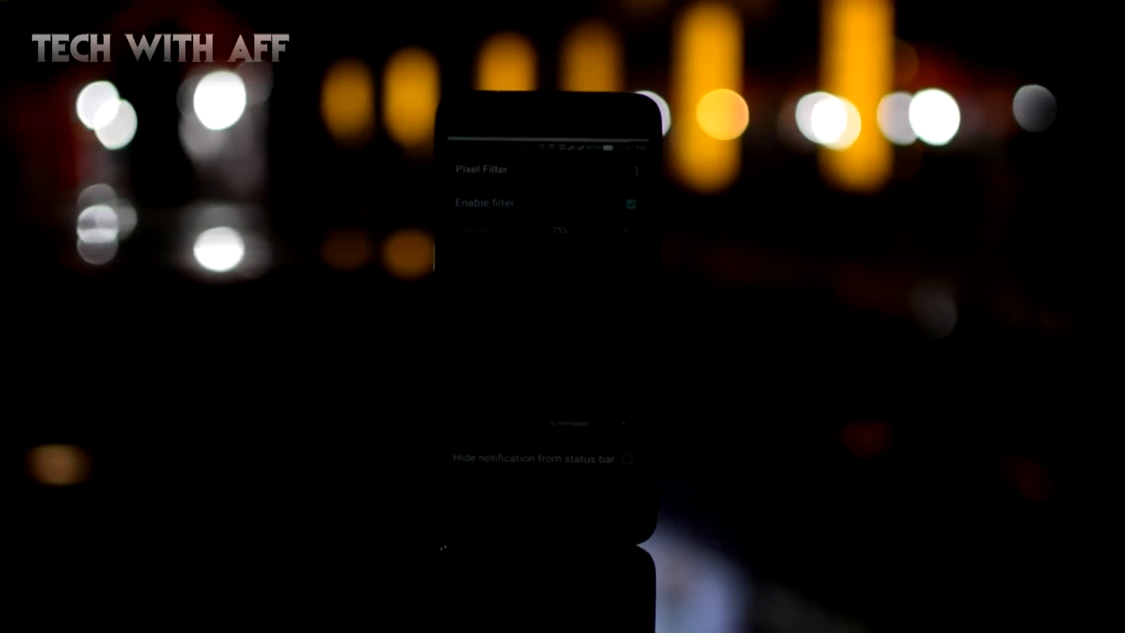
{"action": "left_click", "coordinate": [562, 230]}
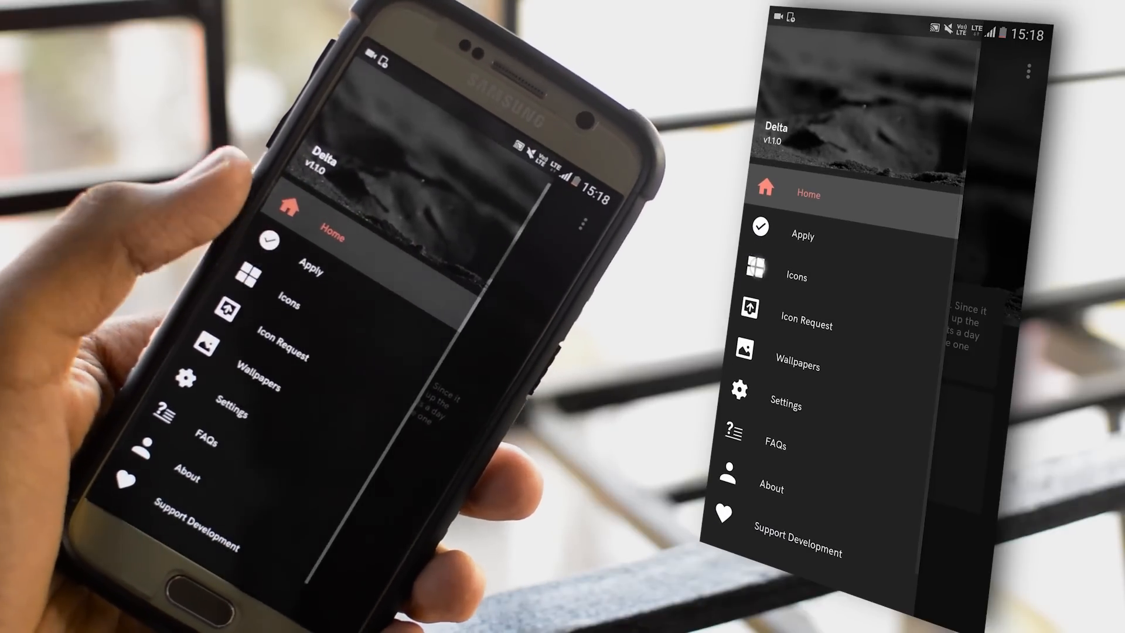
Browse Delta's icon collection to the A tab of 78 icons, then show wallpapers.
{"action": "left_click", "coordinate": [796, 275]}
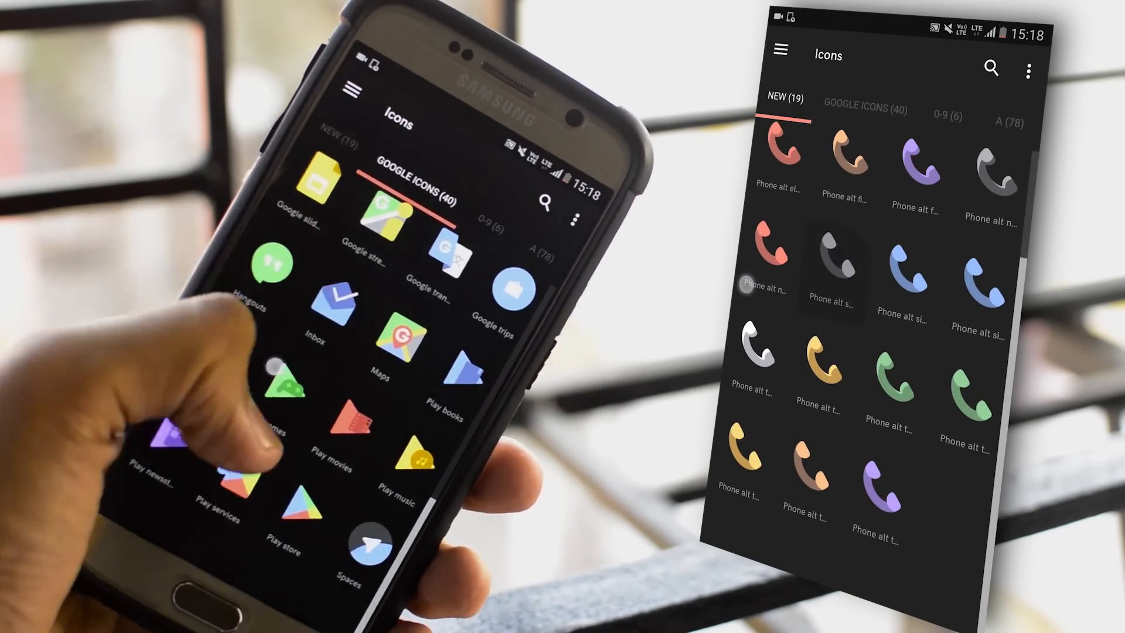
{"action": "left_click", "coordinate": [865, 104]}
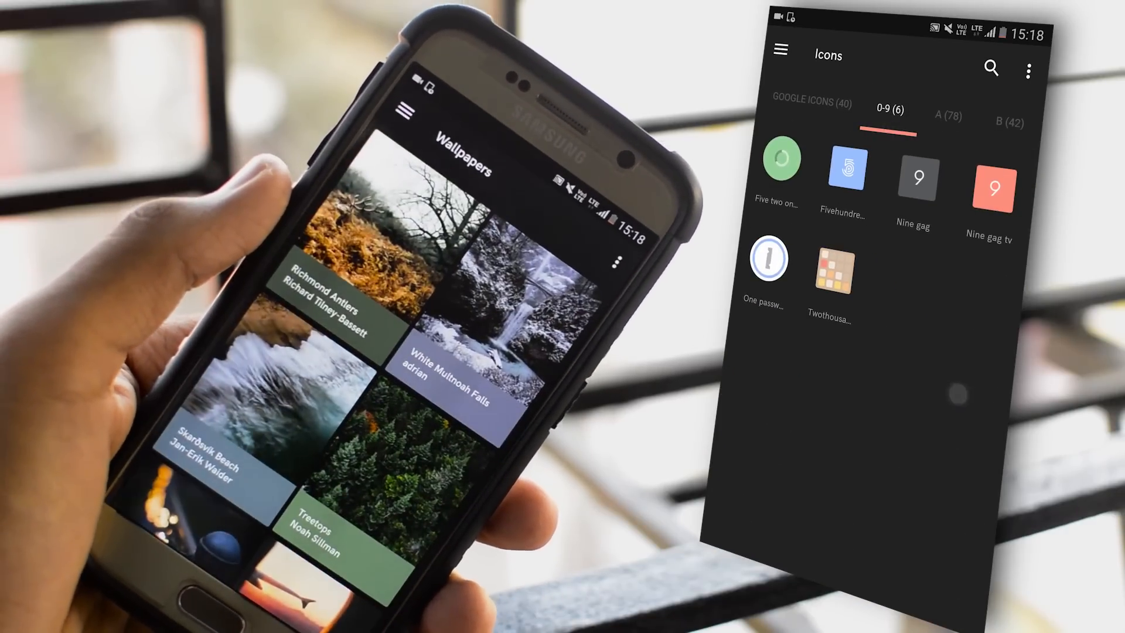
{"action": "left_click", "coordinate": [947, 116]}
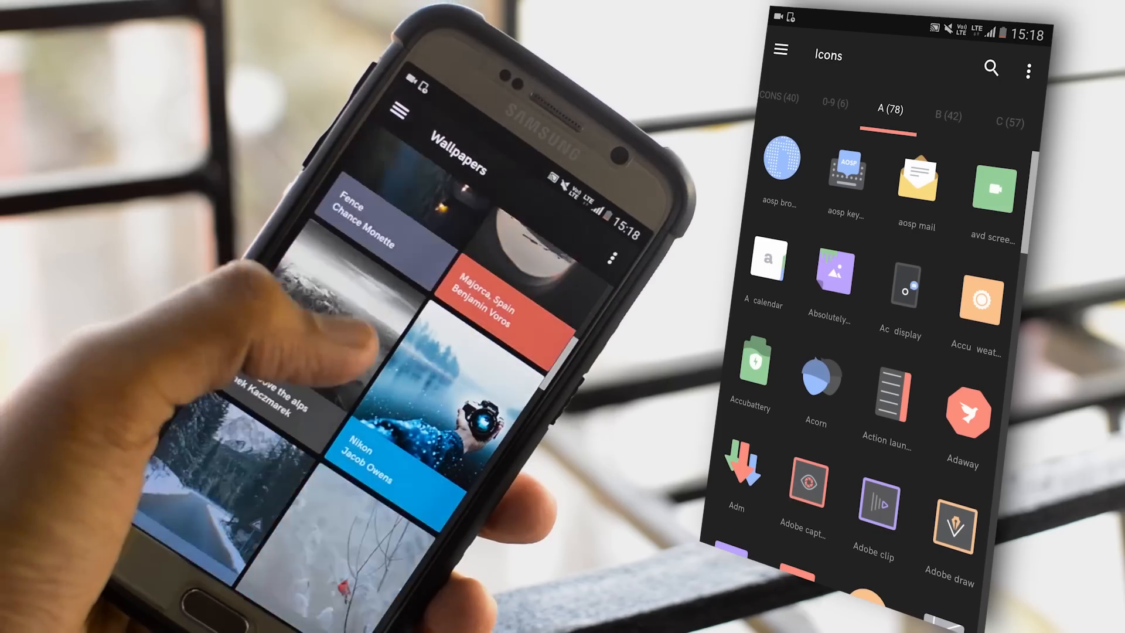